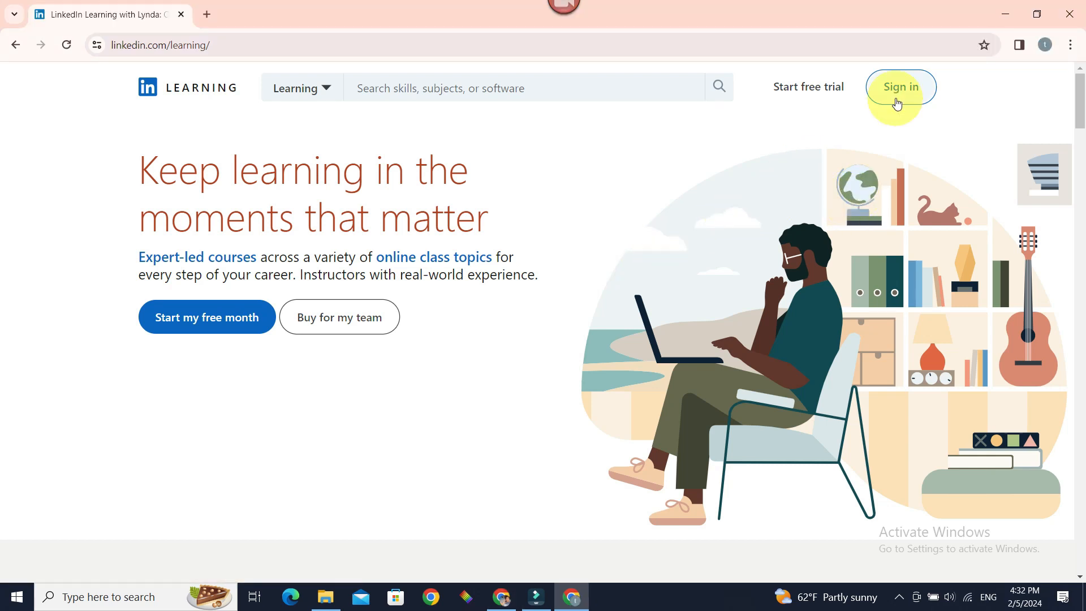
Open LinkedIn Learning sign-in, submit the account email, and begin entering the password.
{"action": "left_click", "coordinate": [900, 87]}
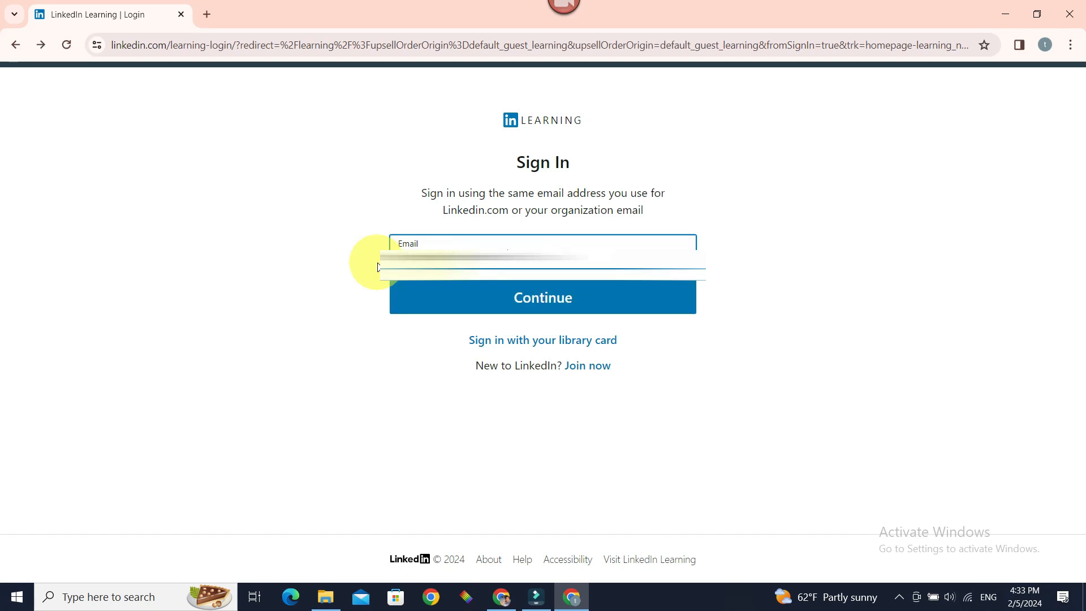
{"action": "left_click", "coordinate": [543, 297]}
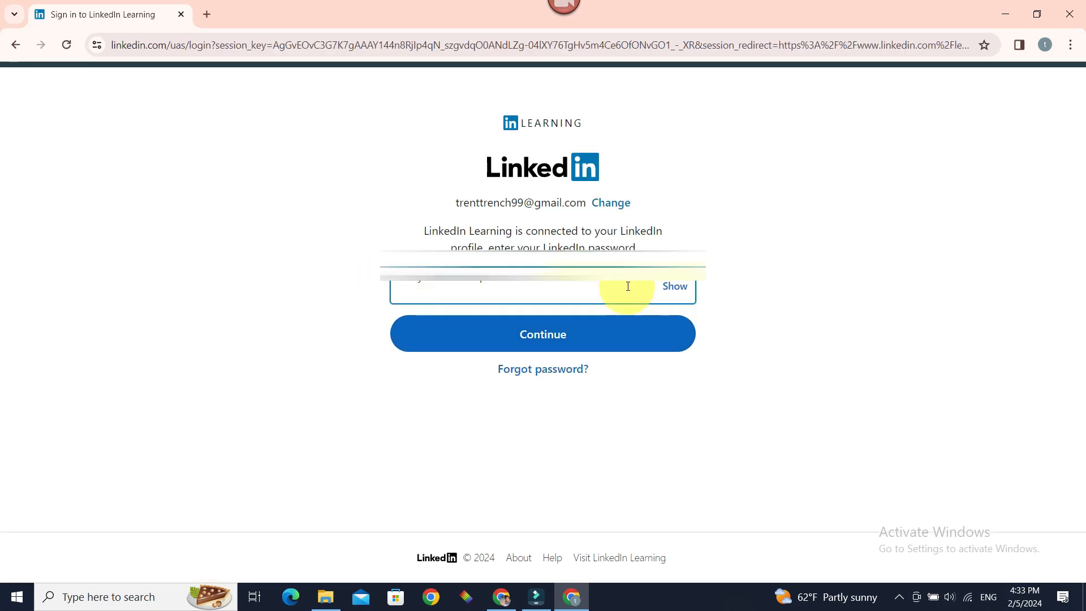
{"action": "left_click", "coordinate": [542, 334]}
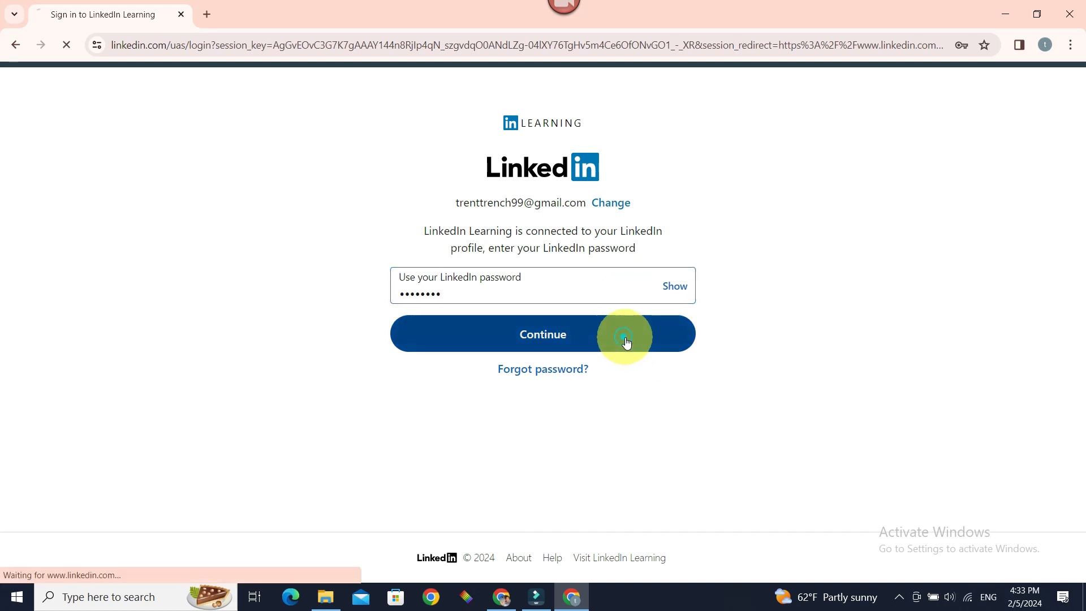
Submit the password and wait for the personalized home page with recommended courses.
{"action": "left_click", "coordinate": [543, 334]}
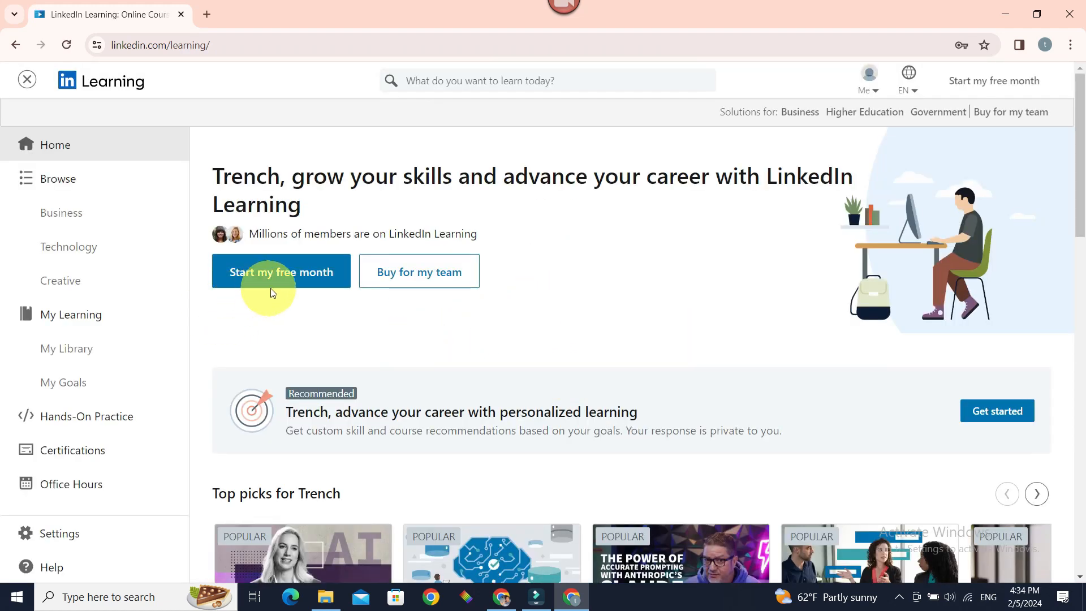
{"action": "mouse_move", "coordinate": [531, 294]}
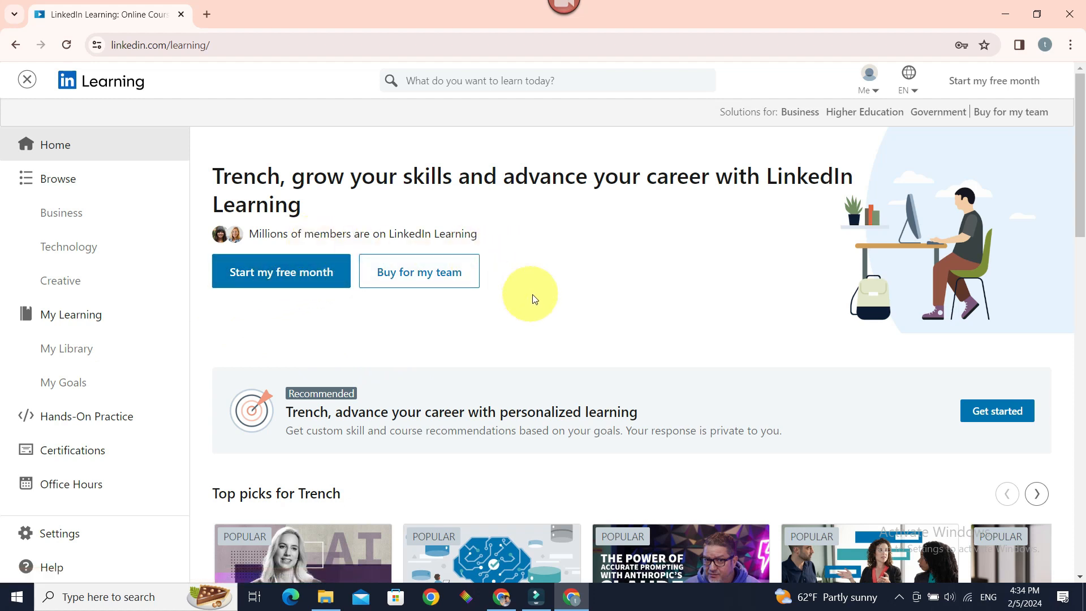
{"action": "mouse_move", "coordinate": [637, 342]}
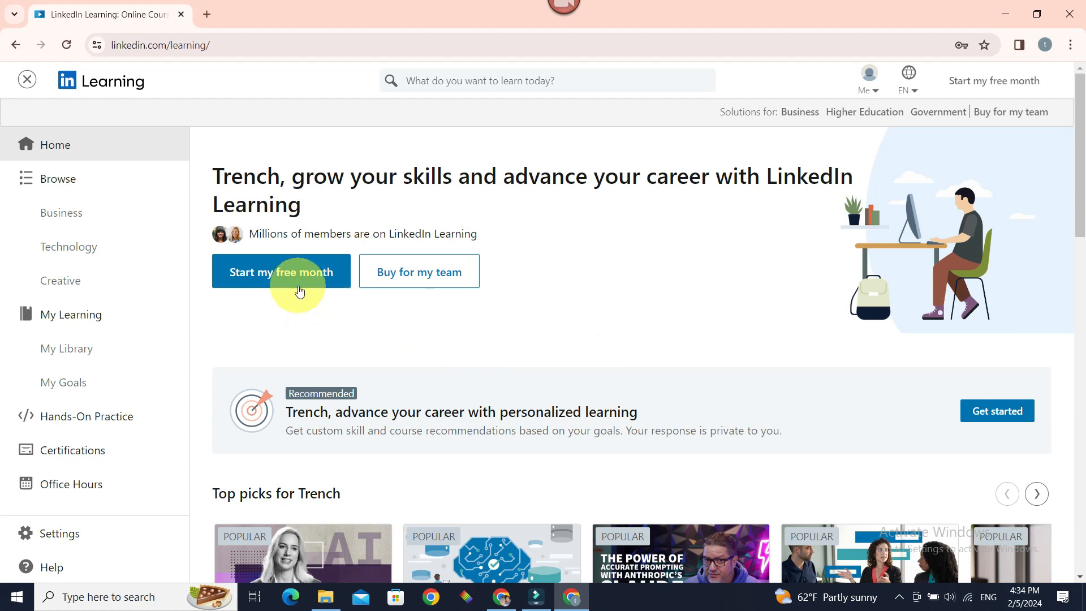
Choose Try for free on the Monthly plan to reach the $0.00 checkout.
{"action": "left_click", "coordinate": [282, 271]}
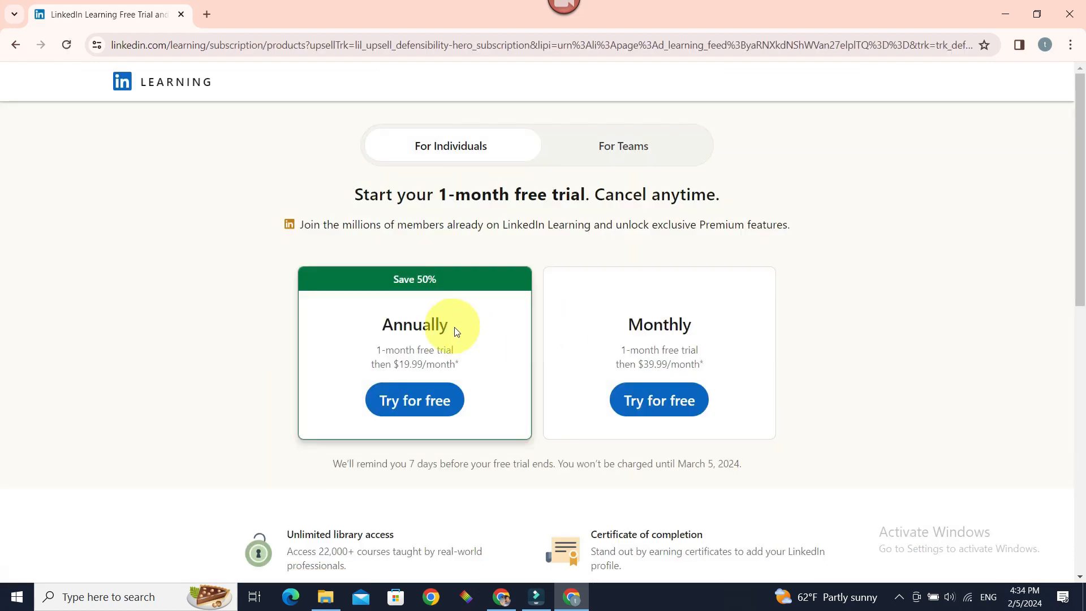
{"action": "left_click", "coordinate": [658, 400]}
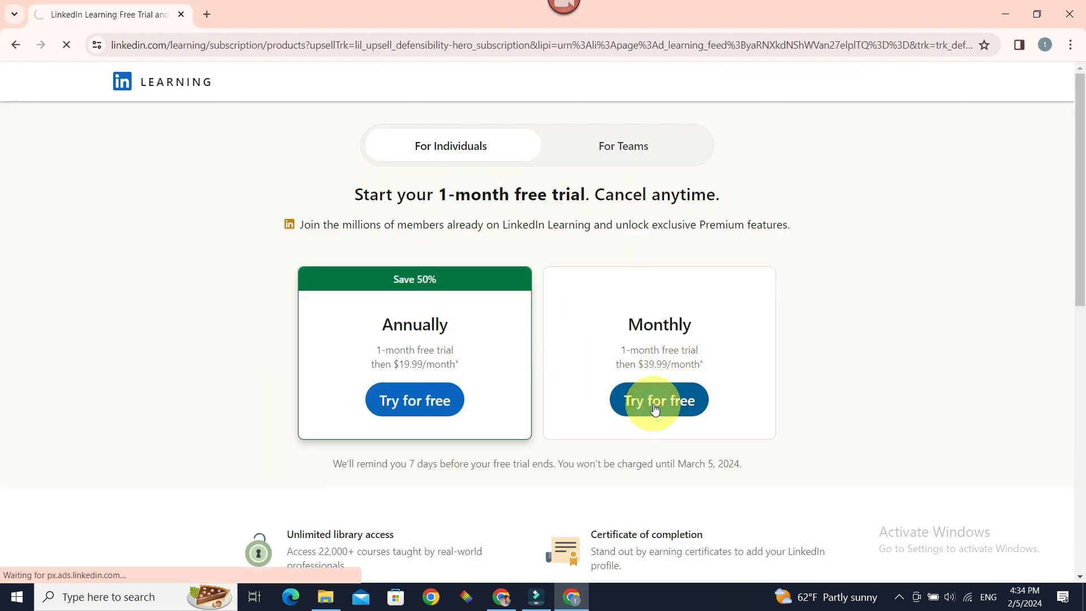
{"action": "left_click", "coordinate": [658, 399]}
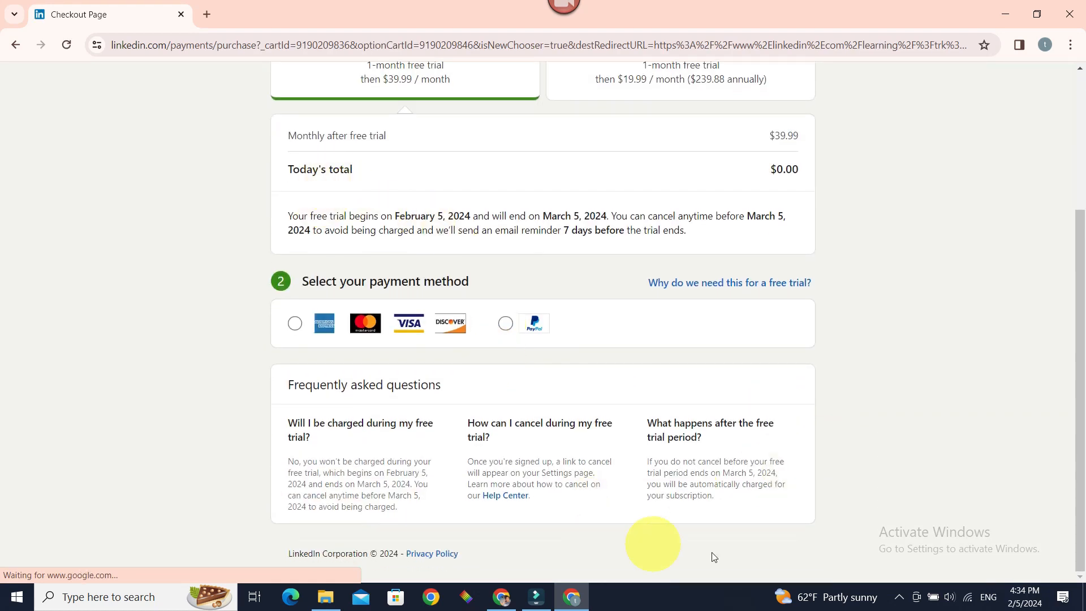